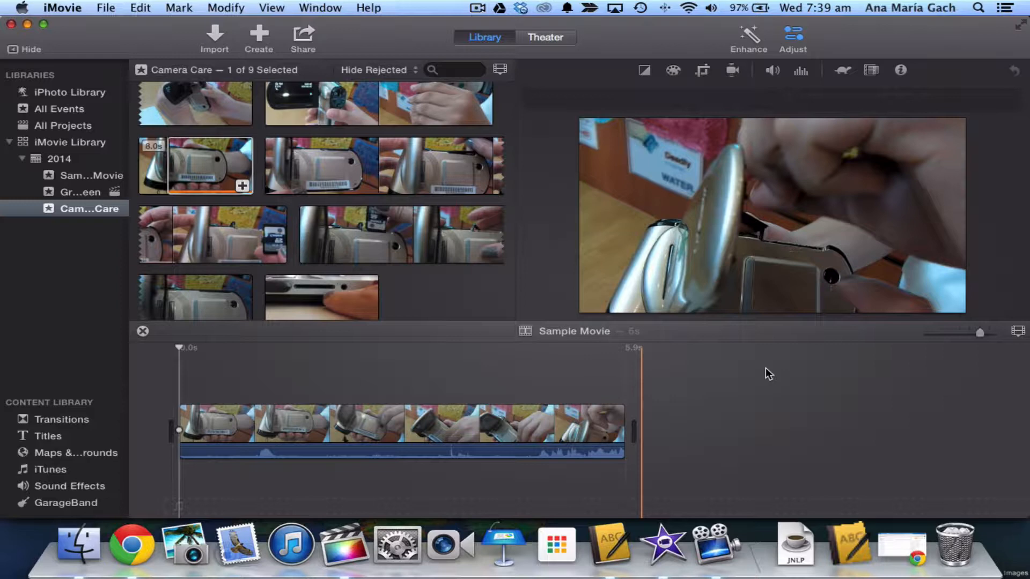
# Step: Choose YouTube as the sharing destination for Sample Movie
pyautogui.click(302, 34)
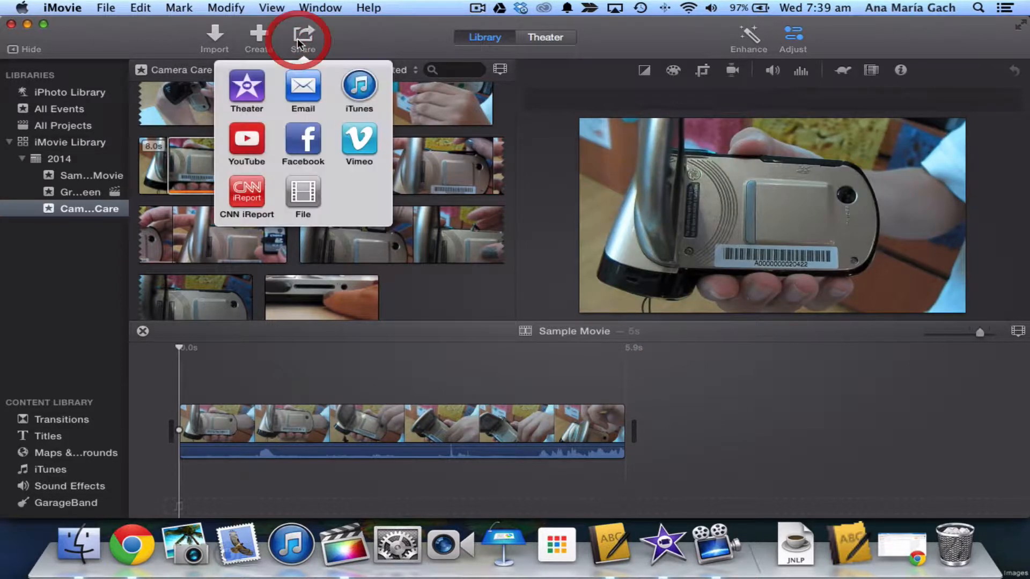
pyautogui.moveTo(251, 141)
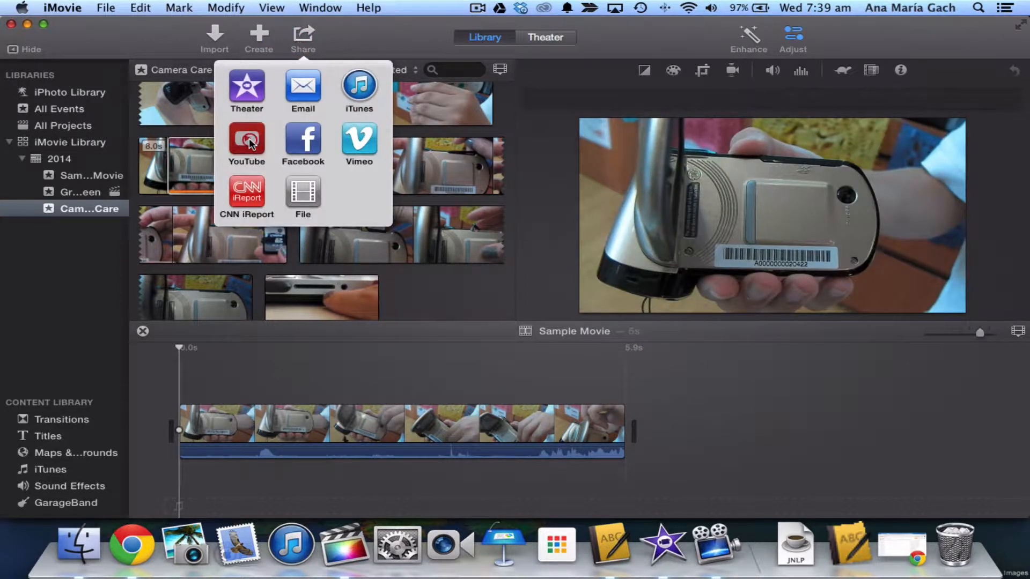
pyautogui.click(246, 138)
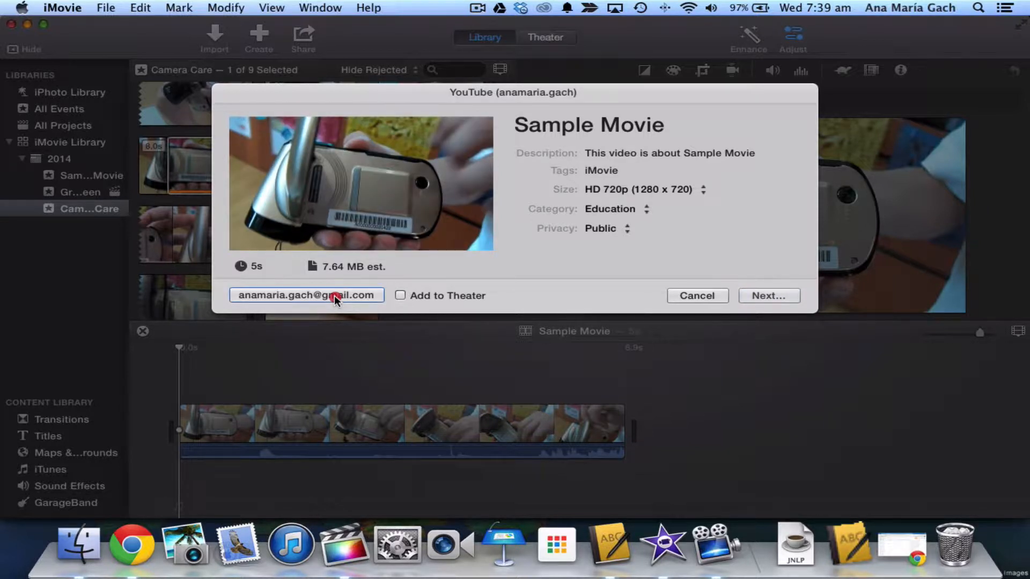
pyautogui.click(332, 296)
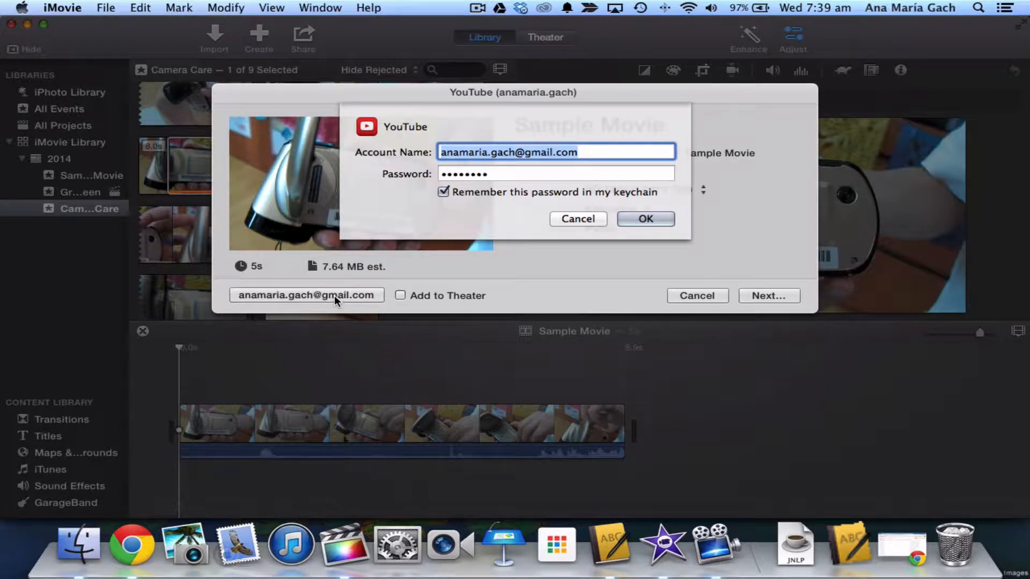
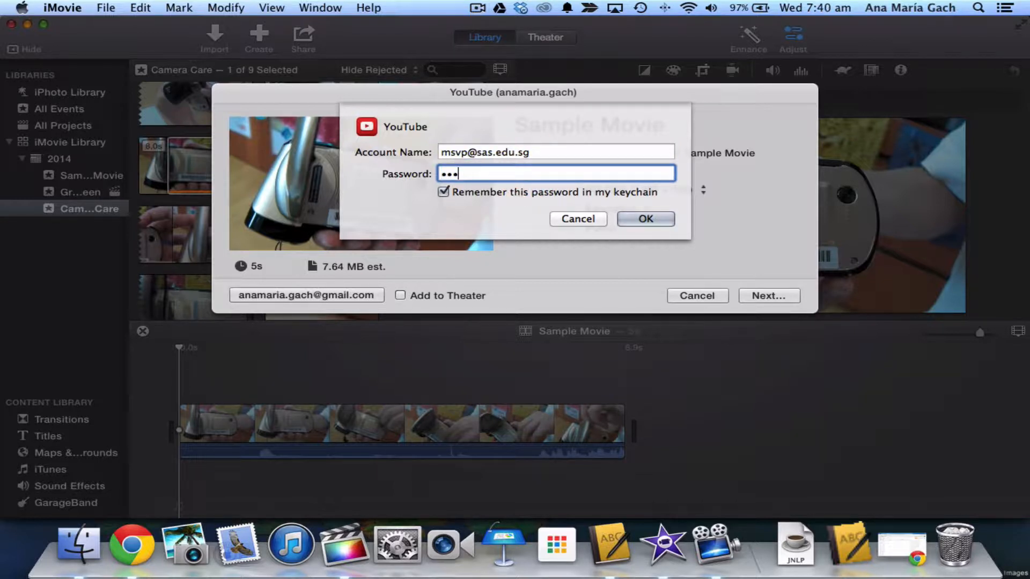
pyautogui.write('•••••')
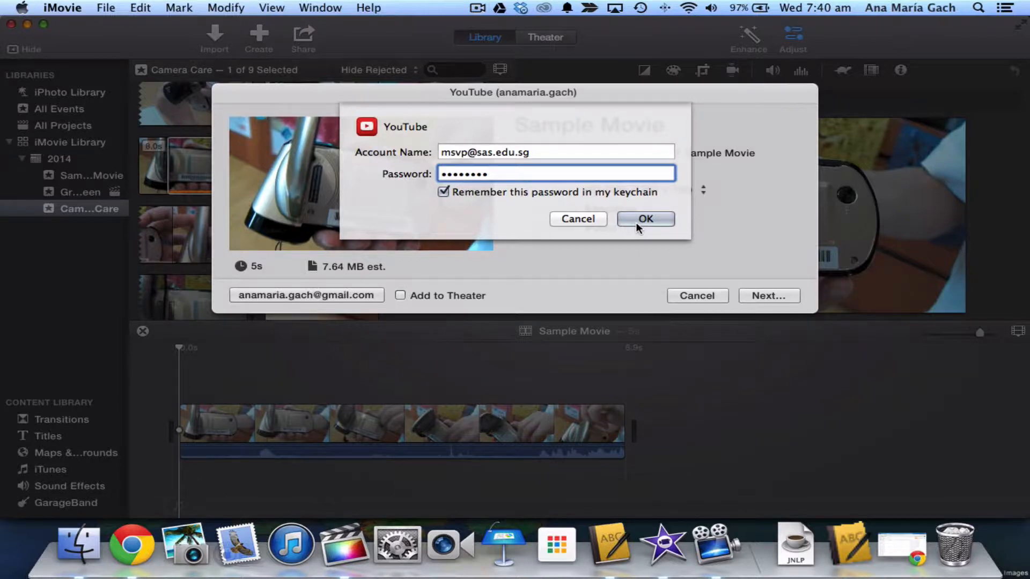
pyautogui.click(644, 219)
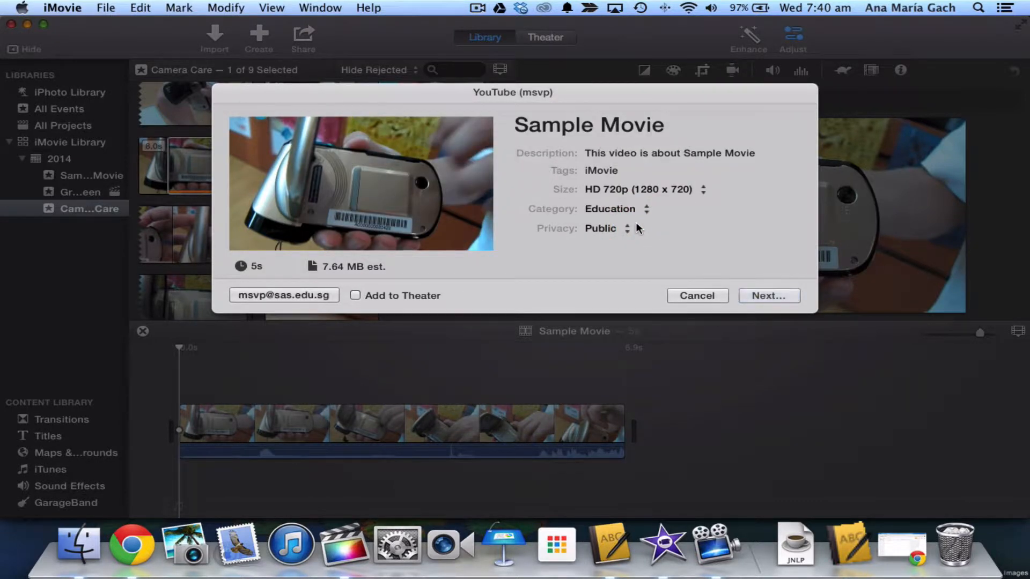
# Step: Title the movie Camera Care, set size HD 1080p (1920 x 1080), and continue to the terms
pyautogui.click(618, 125)
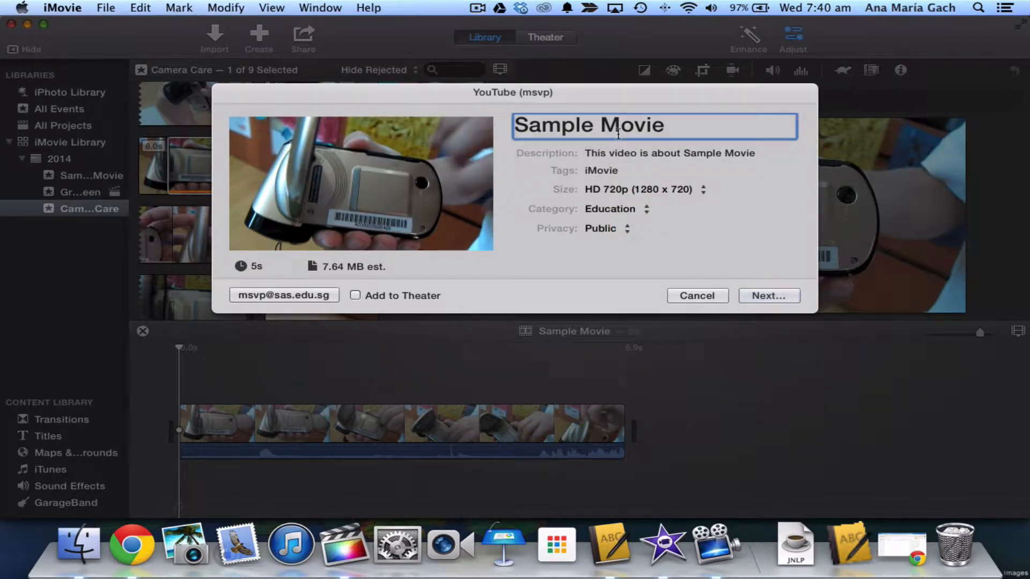
pyautogui.write('Camera Care')
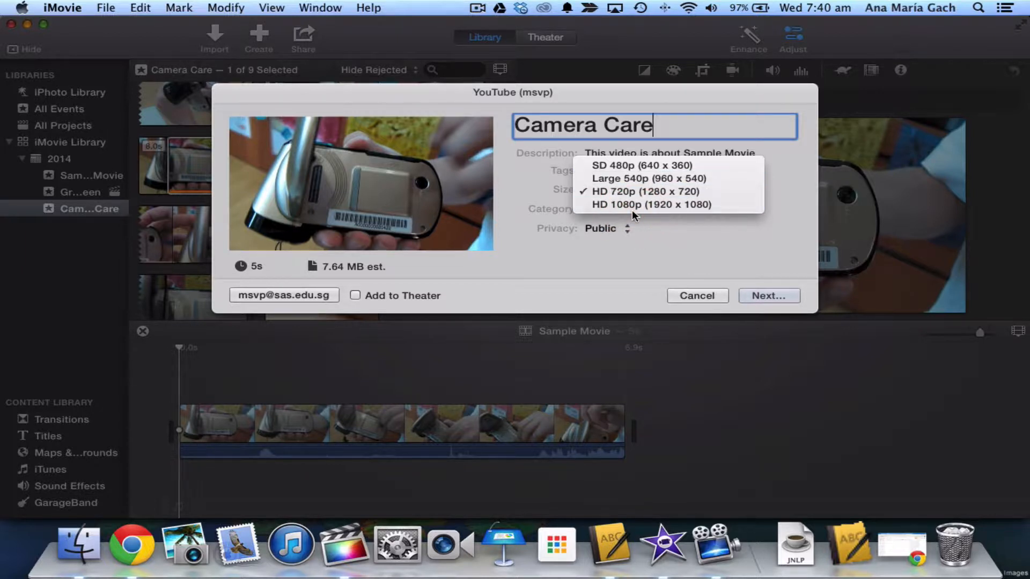
pyautogui.click(650, 203)
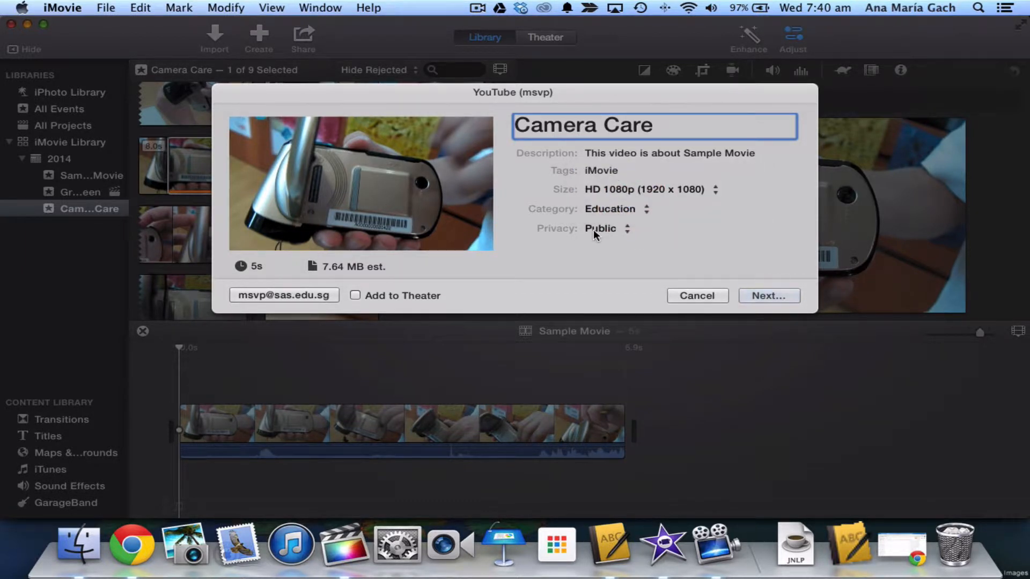
pyautogui.click(600, 228)
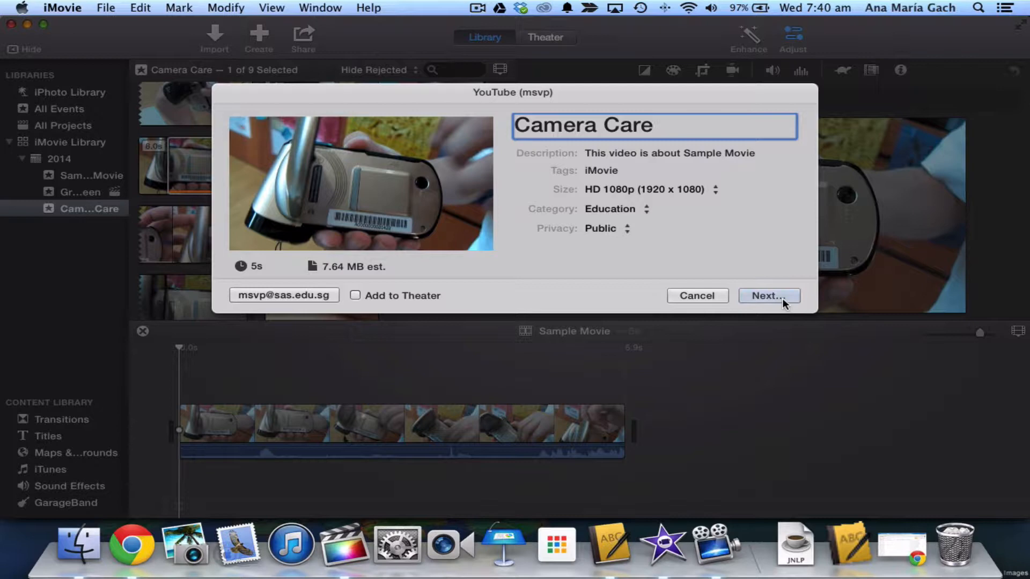
pyautogui.click(768, 296)
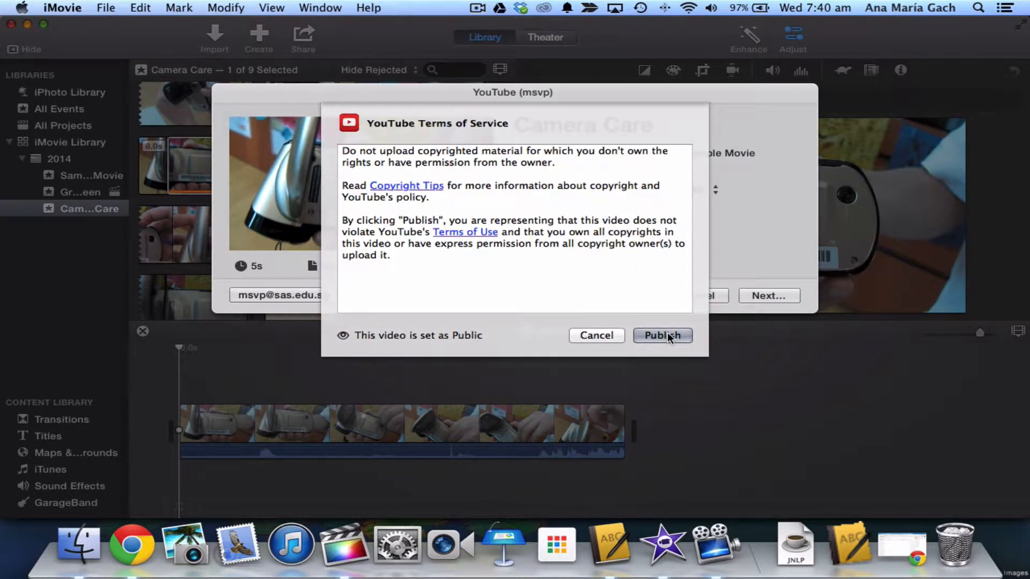
# Step: Agree to the terms, publish Camera Care to YouTube, and visit its watch page
pyautogui.click(663, 336)
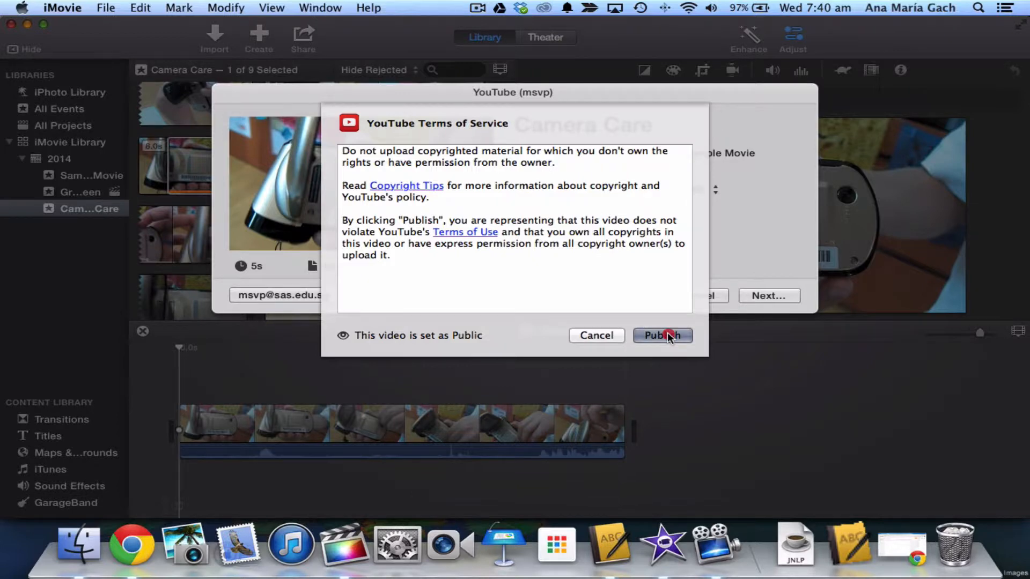
pyautogui.click(663, 335)
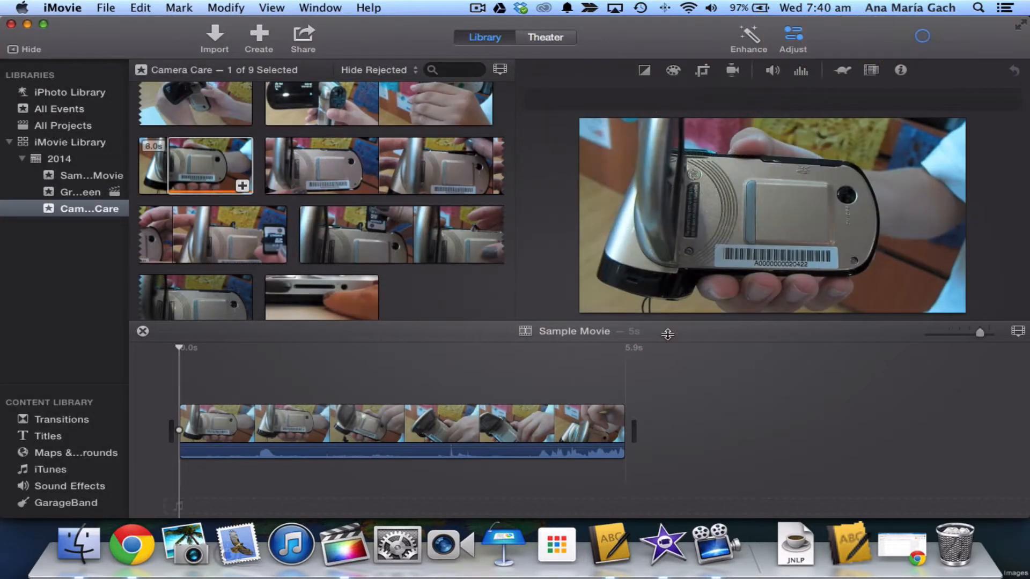
pyautogui.moveTo(939, 42)
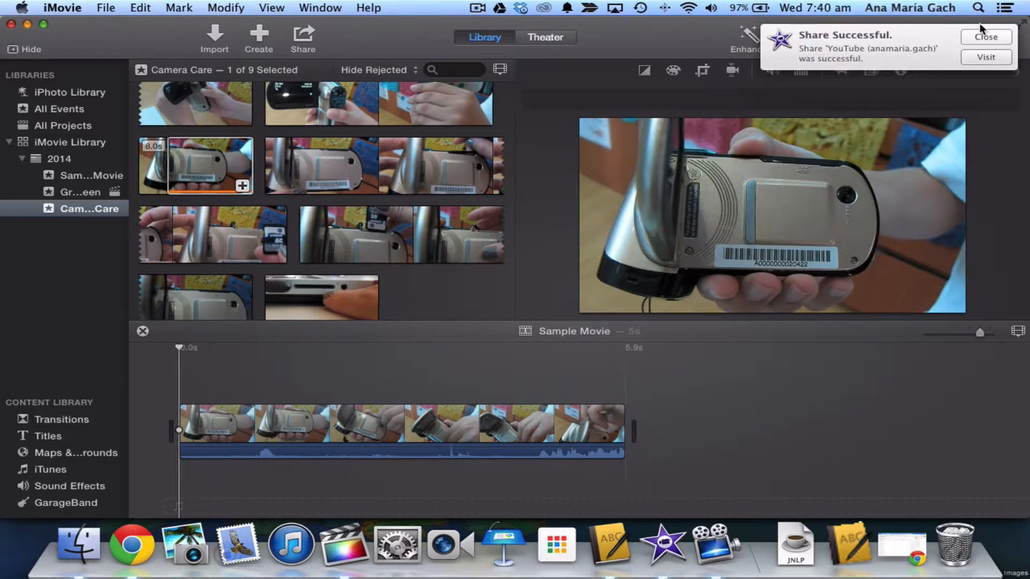
pyautogui.moveTo(920, 64)
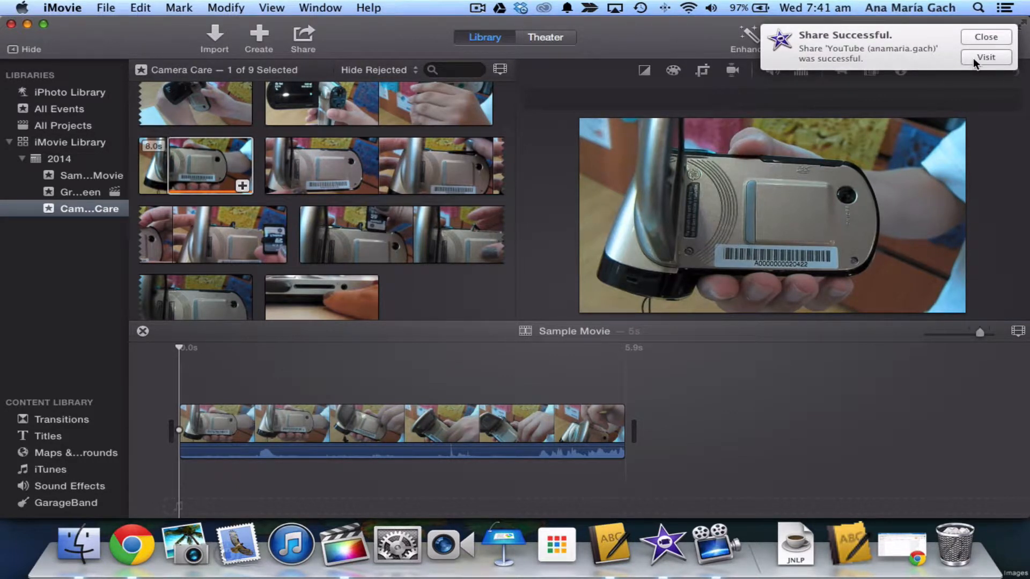
pyautogui.click(984, 57)
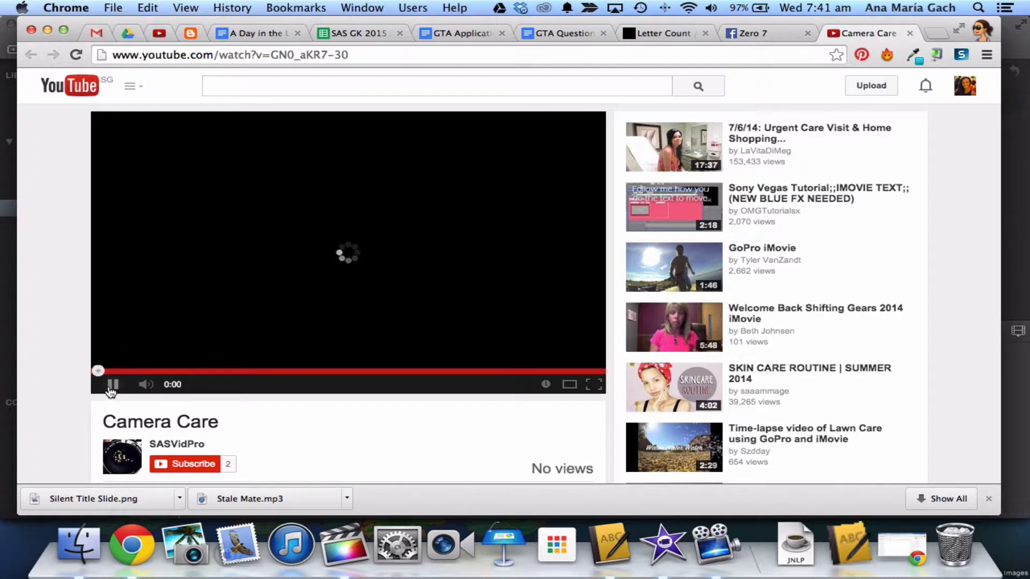
# Step: Pause playback of the Camera Care video on its YouTube page
pyautogui.click(112, 384)
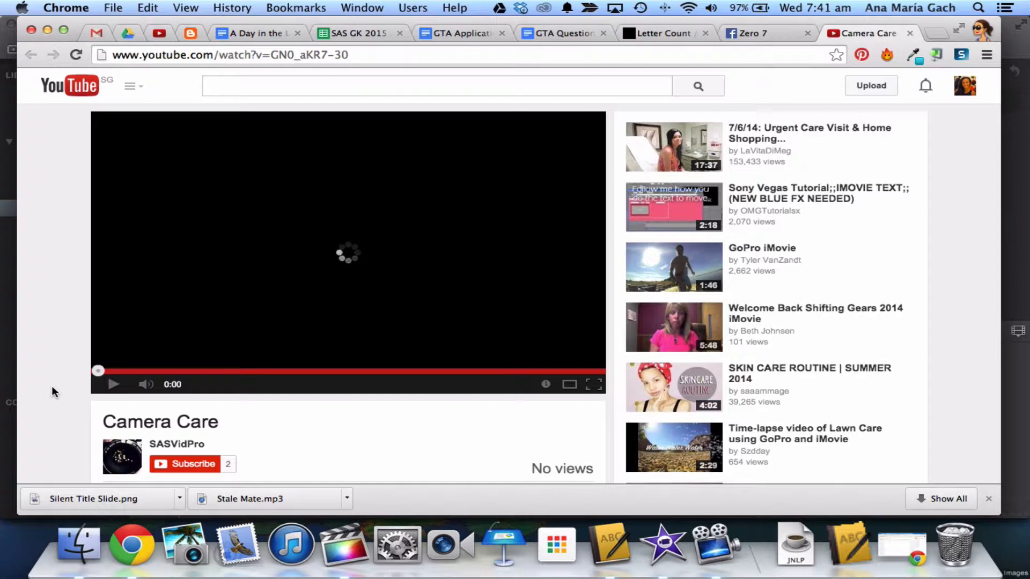
pyautogui.moveTo(203, 354)
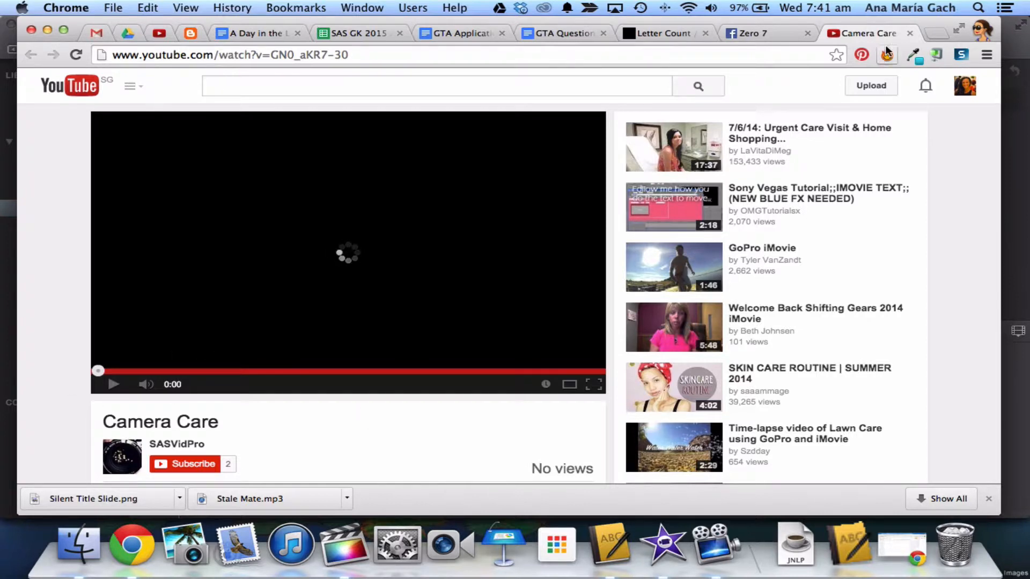
pyautogui.moveTo(894, 36)
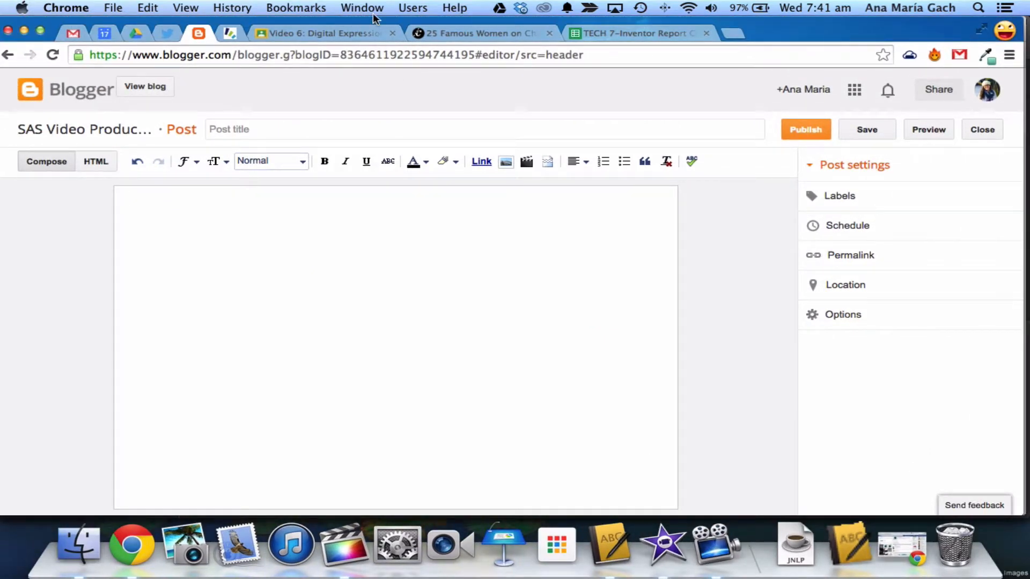
# Step: Title the post Camera Care Video, add the gr6 and video labels, and begin inserting a video
pyautogui.click(508, 131)
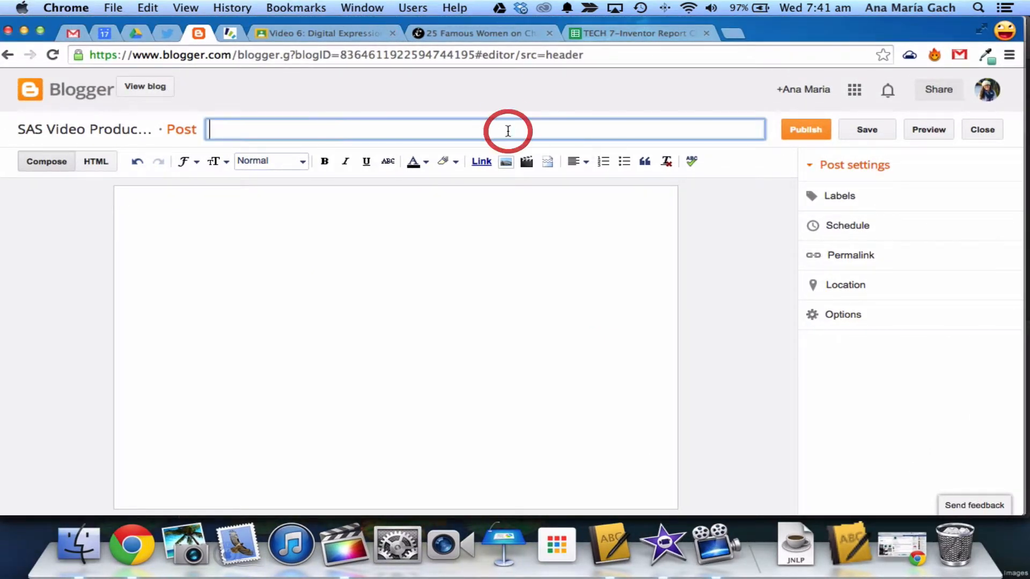
pyautogui.write('Camera Care Video')
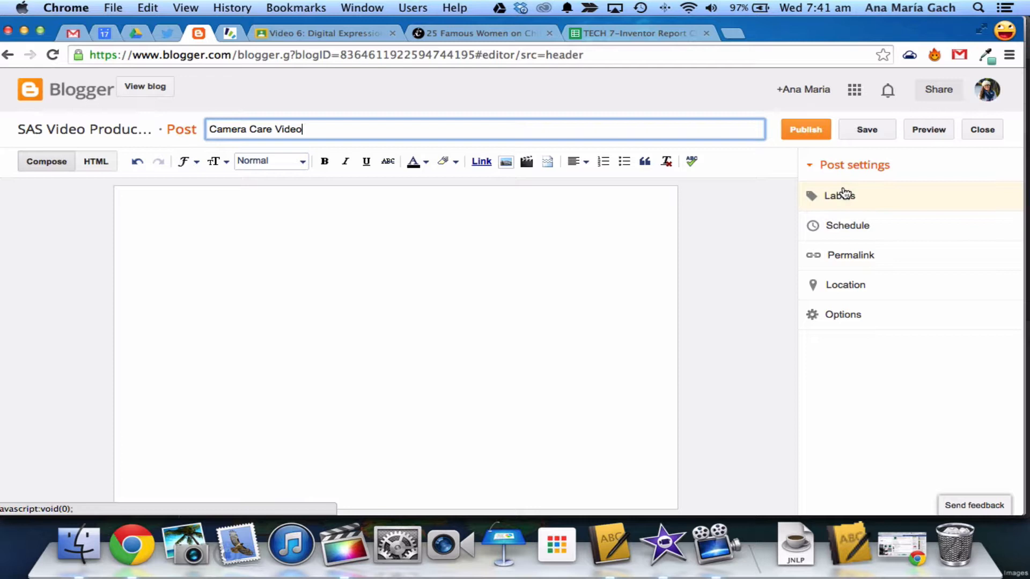
pyautogui.click(839, 195)
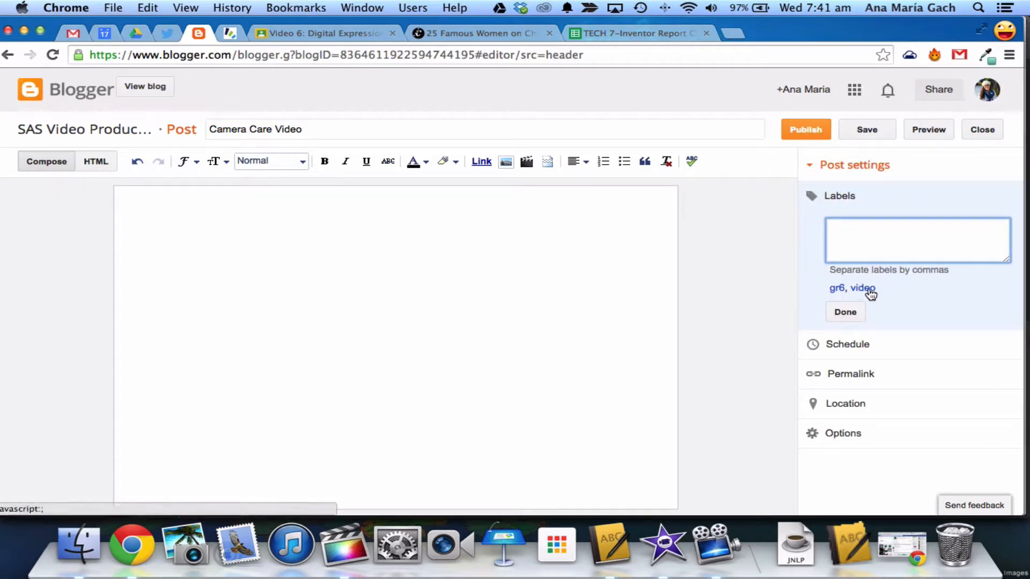
pyautogui.click(863, 288)
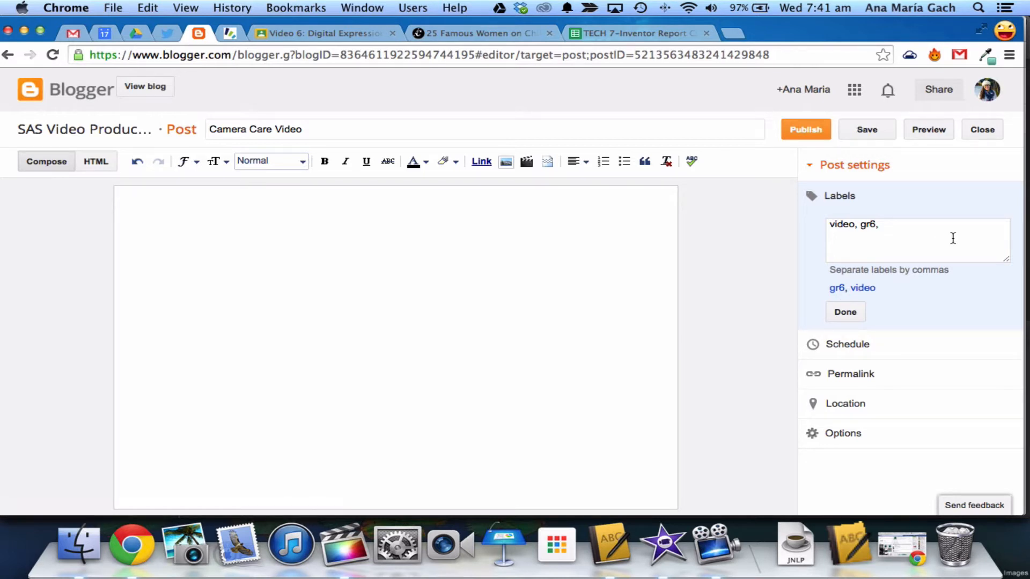
pyautogui.moveTo(597, 310)
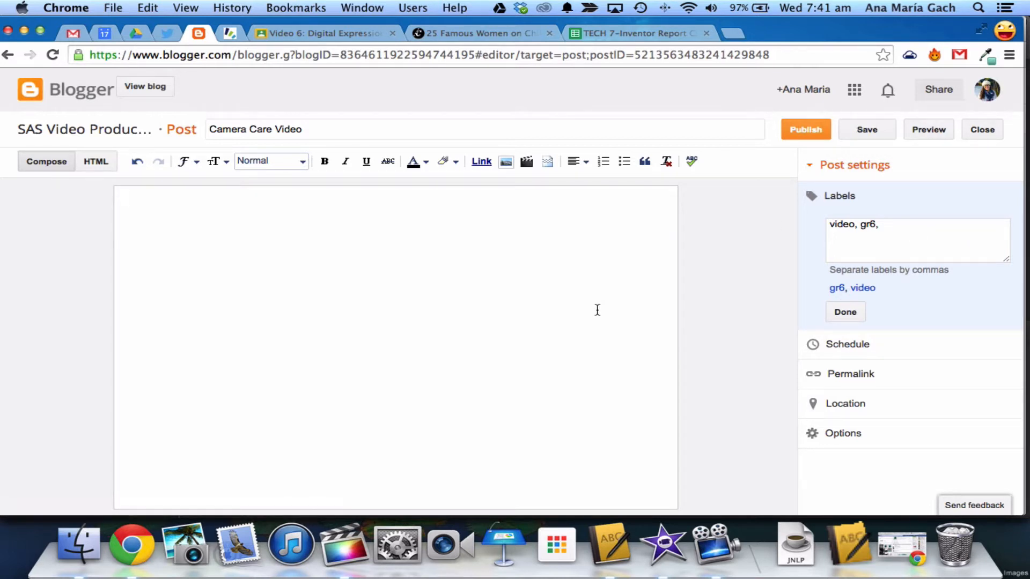
pyautogui.moveTo(538, 226)
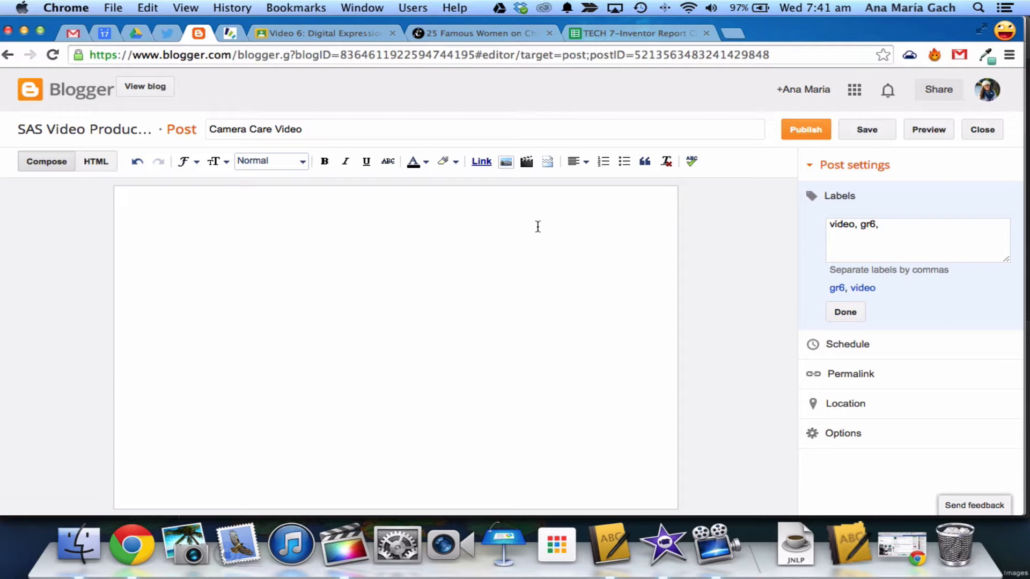
pyautogui.click(525, 161)
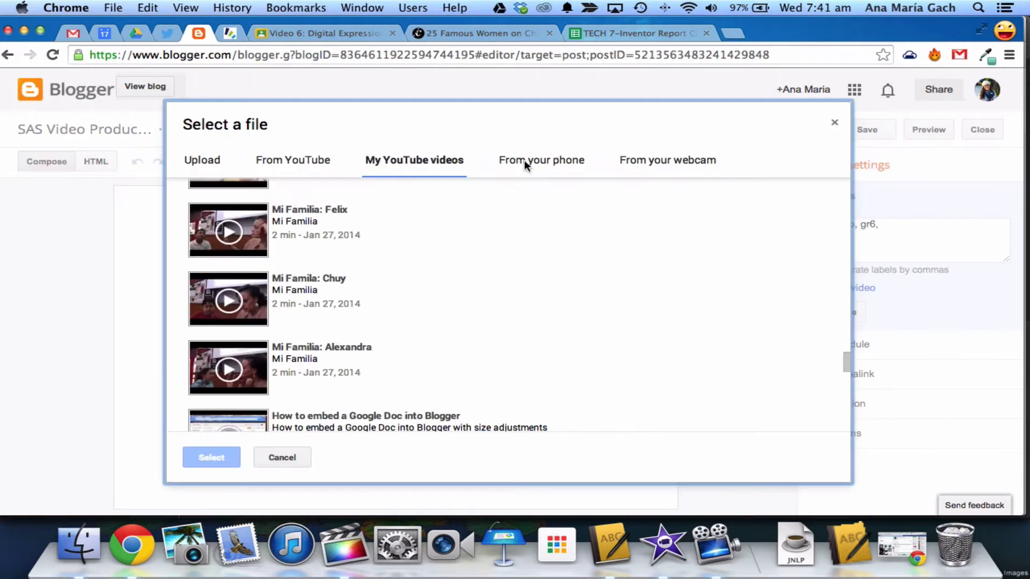
# Step: Browse the Upload, From YouTube, phone and webcam sources, allowing camera and microphone access
pyautogui.click(201, 159)
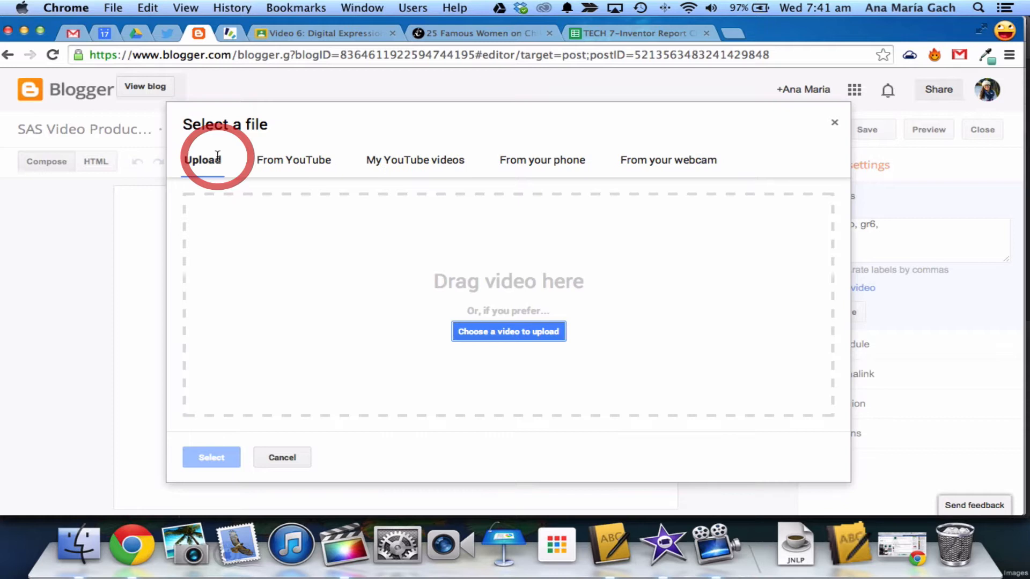
pyautogui.click(292, 160)
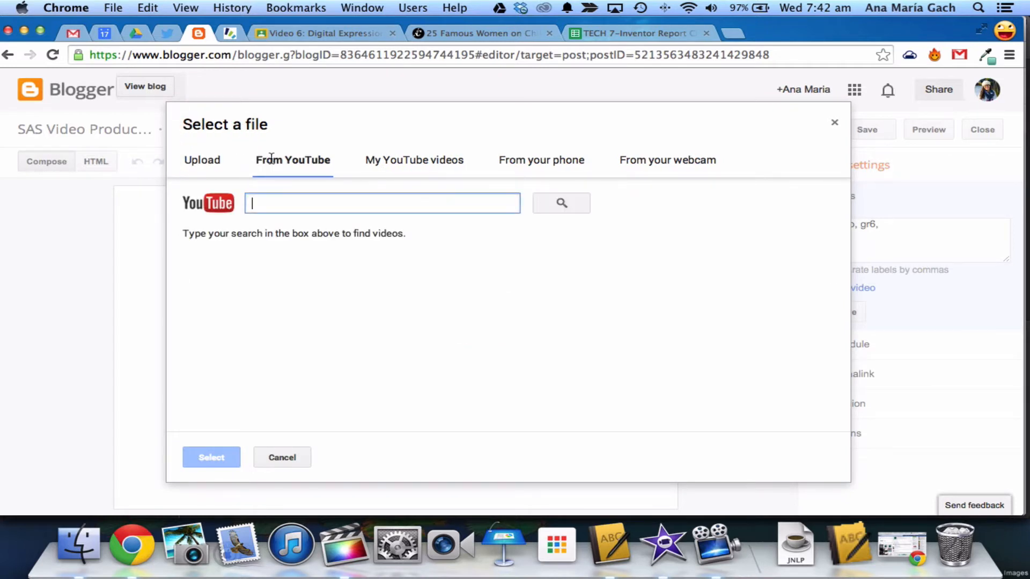
pyautogui.click(541, 160)
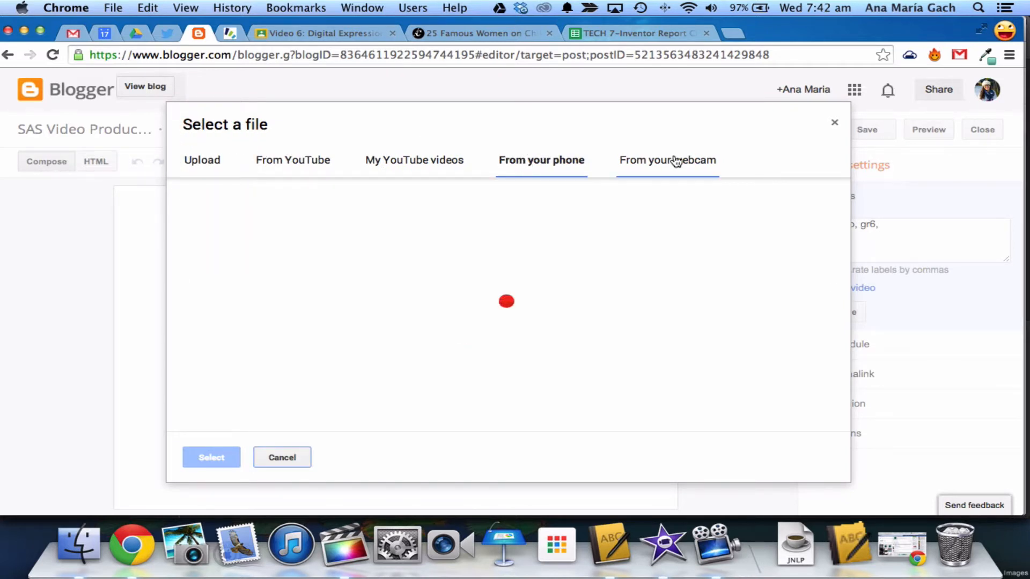
pyautogui.click(667, 160)
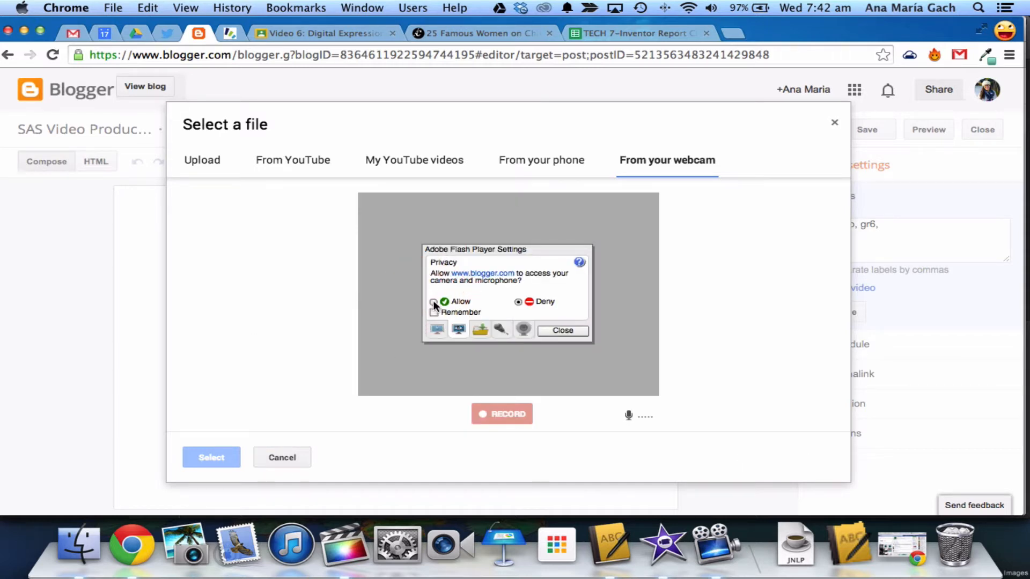
pyautogui.click(433, 302)
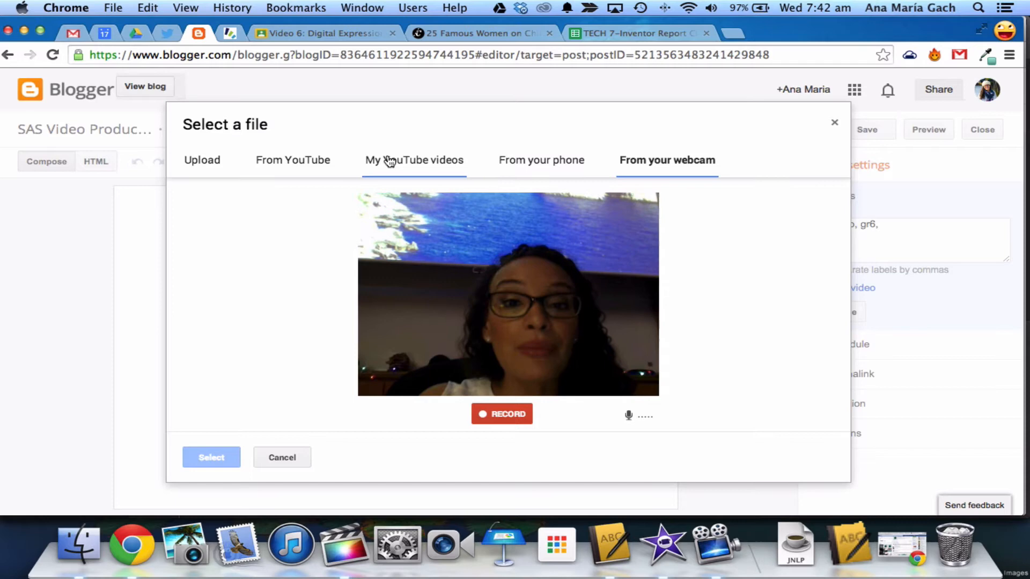
# Step: Select a video from My YouTube videos and embed it in the post body
pyautogui.click(414, 160)
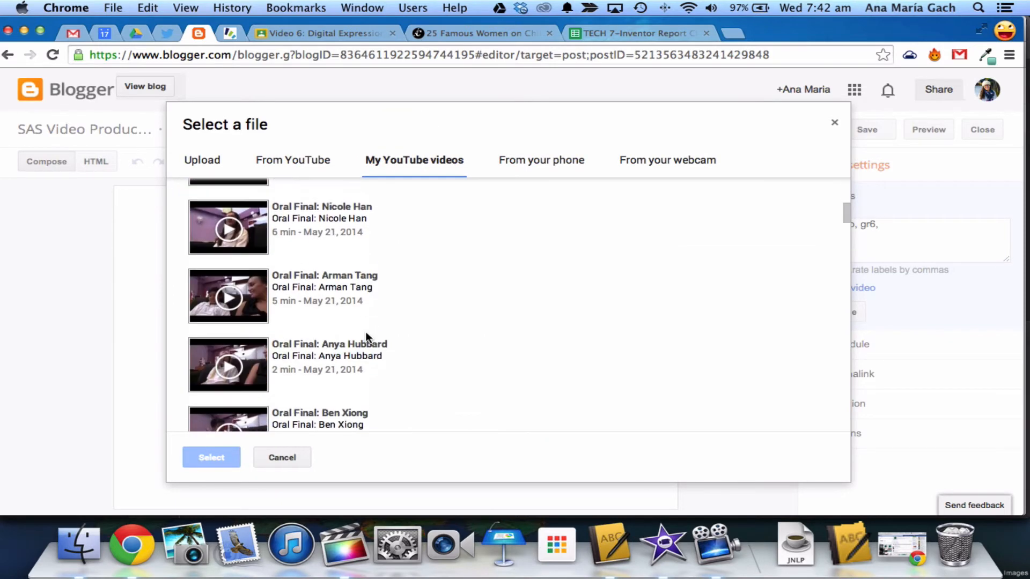
pyautogui.scroll(-3)
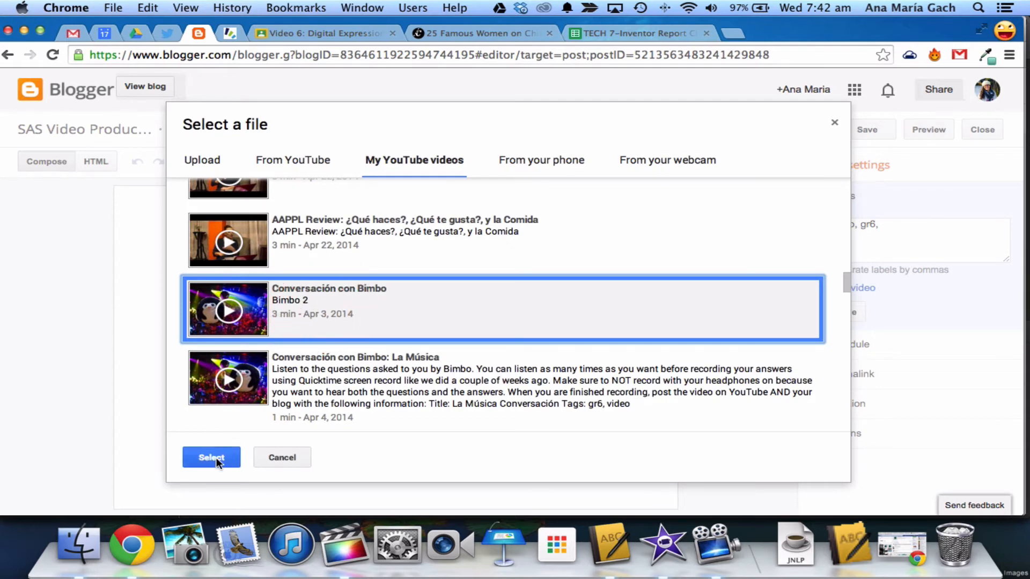
pyautogui.click(211, 456)
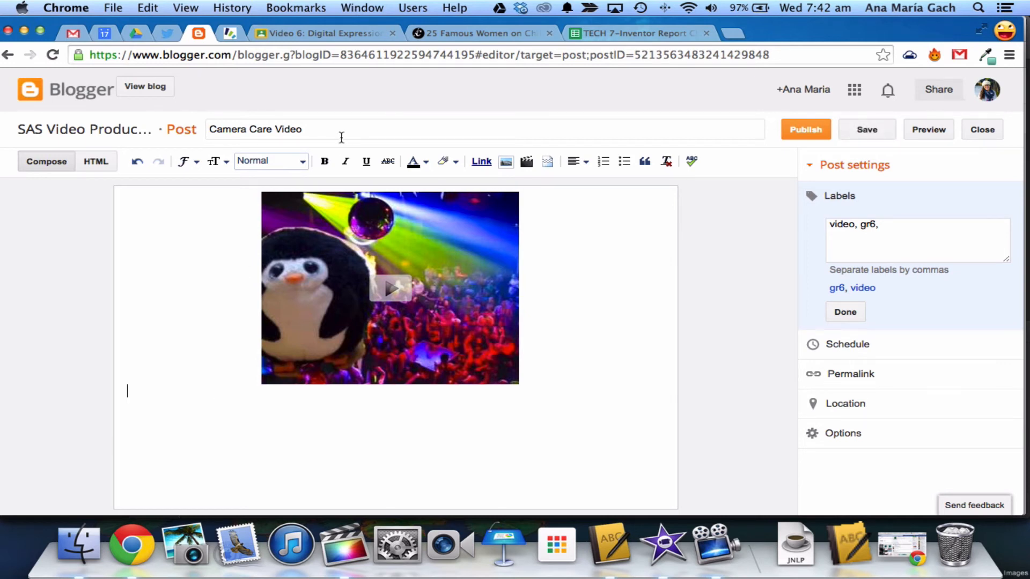
pyautogui.moveTo(345, 161)
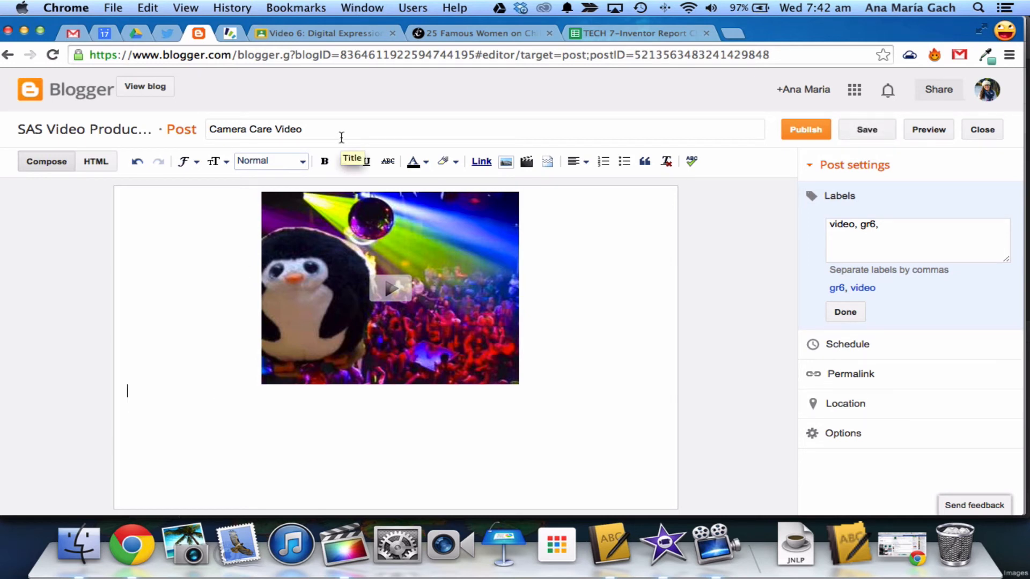
# Step: Publish the Camera Care Video post to the blog
pyautogui.click(807, 129)
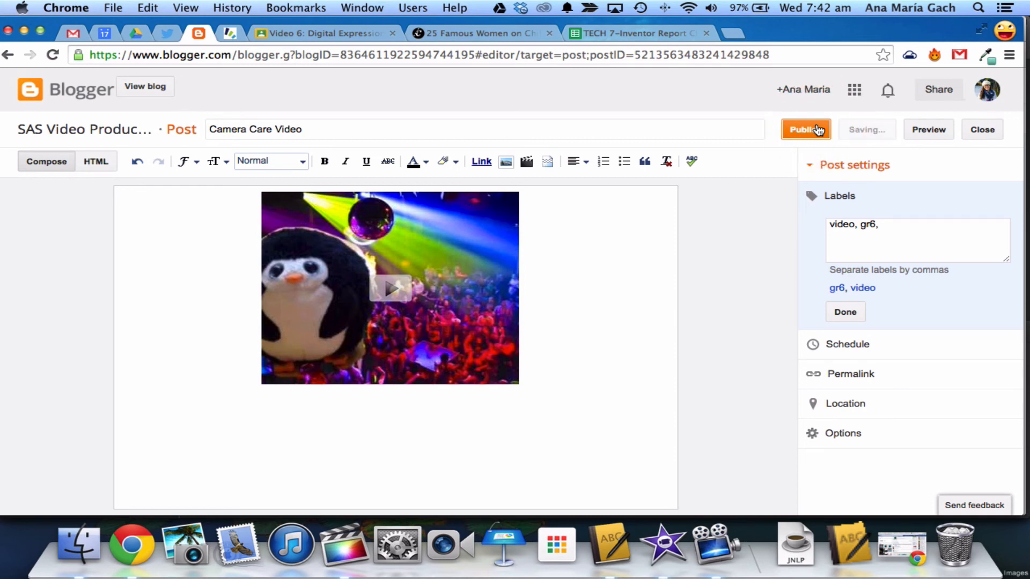
pyautogui.click(806, 129)
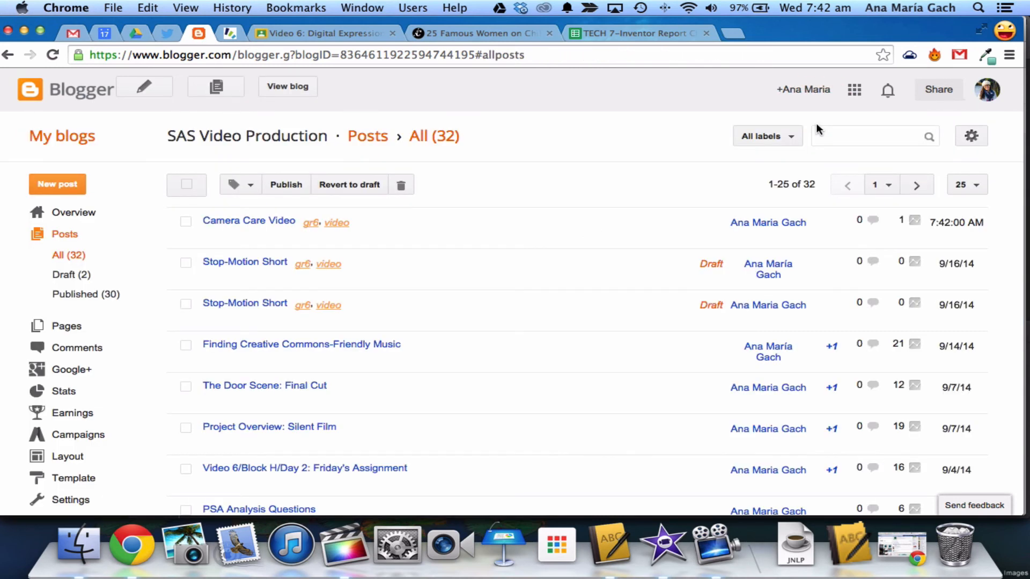